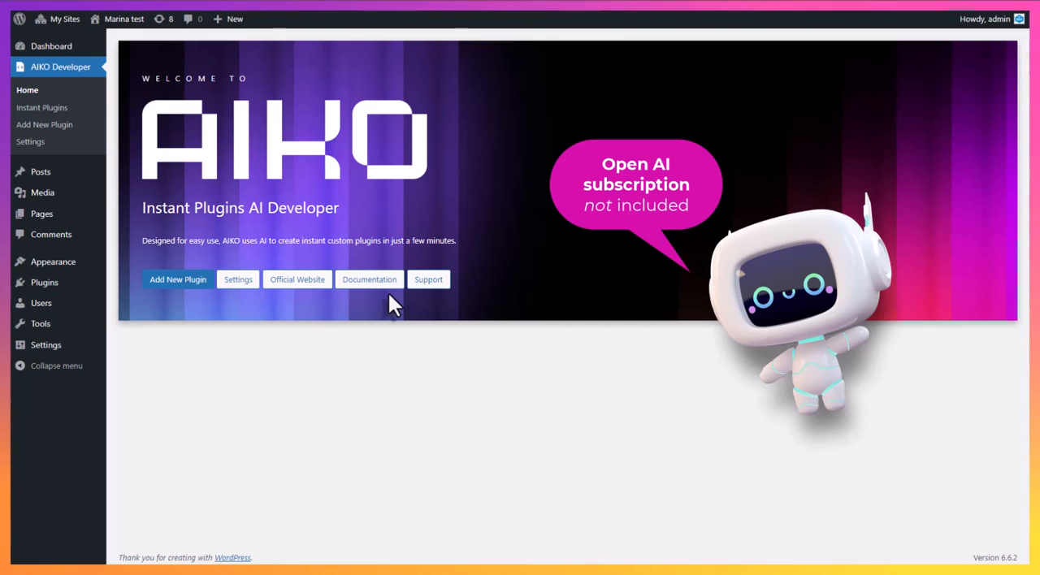
{"action": "mouse_move", "coordinate": [269, 312]}
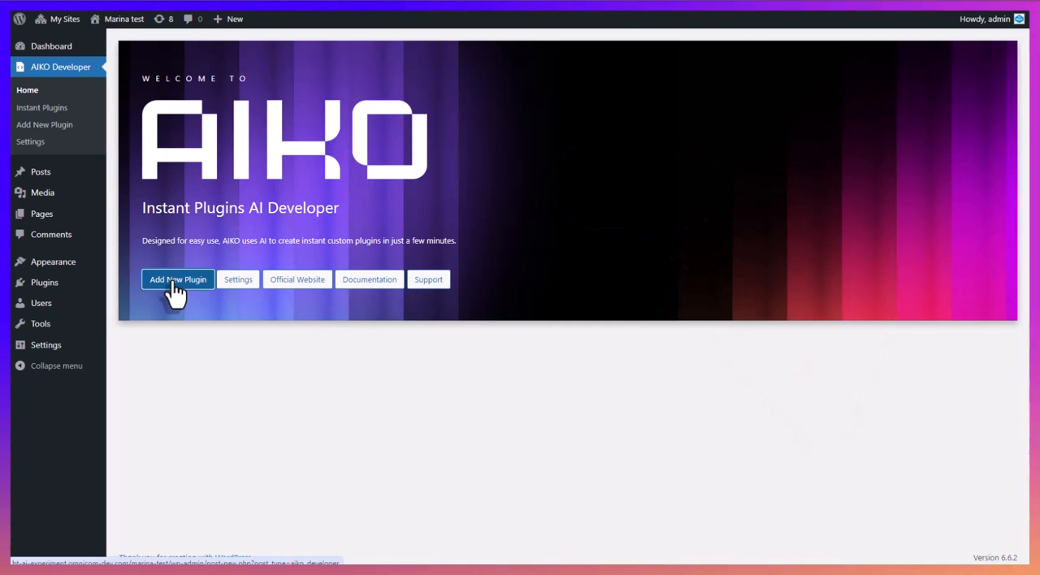
- Create a new instant plugin titled 'Age Verification Plugin' with fullscreen age-check pop-up requirements
{"action": "left_click", "coordinate": [177, 280]}
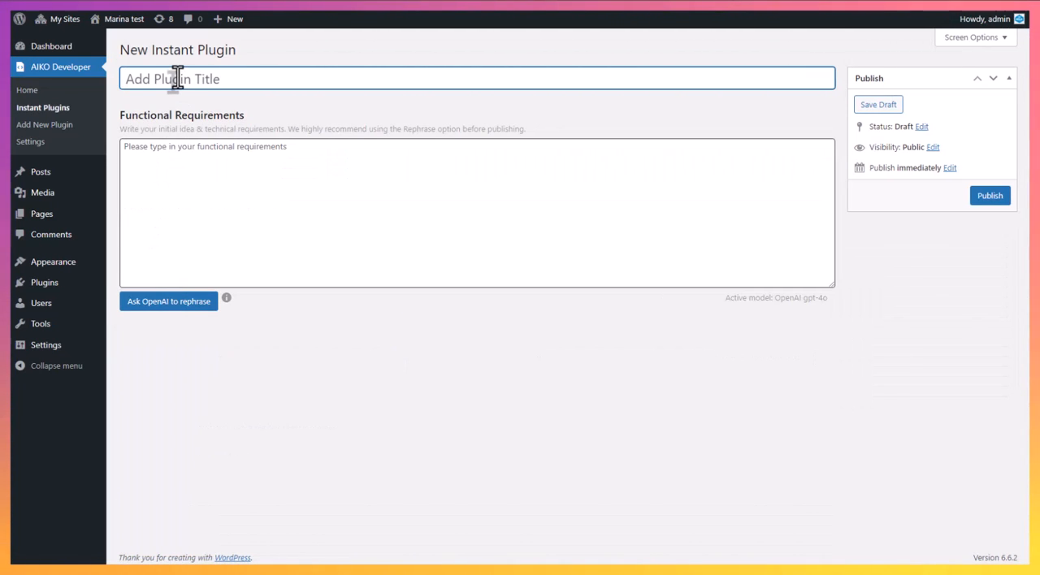
{"action": "type", "text": "Age Verific"}
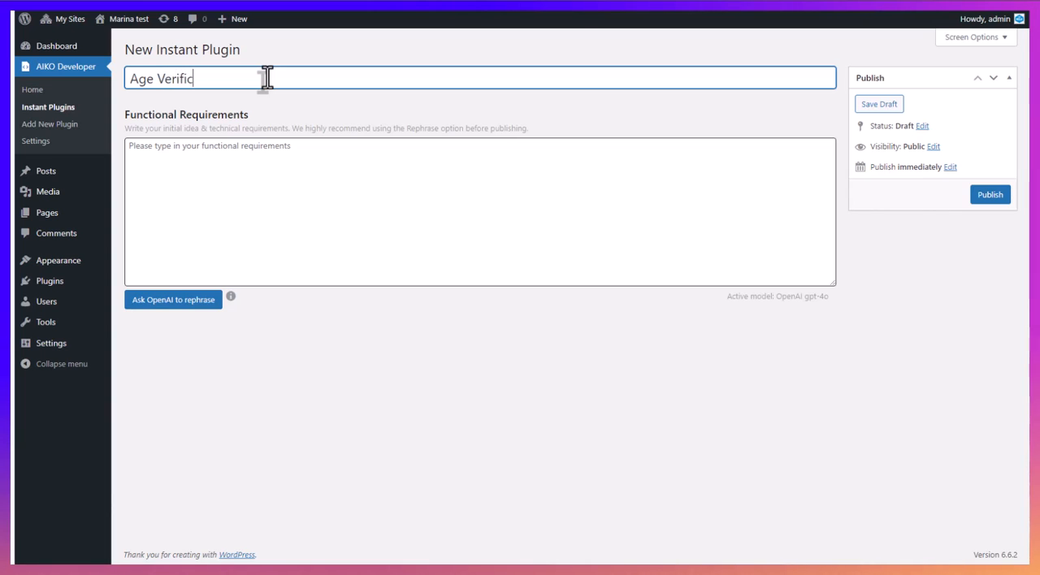
{"action": "type", "text": "ation Popu"}
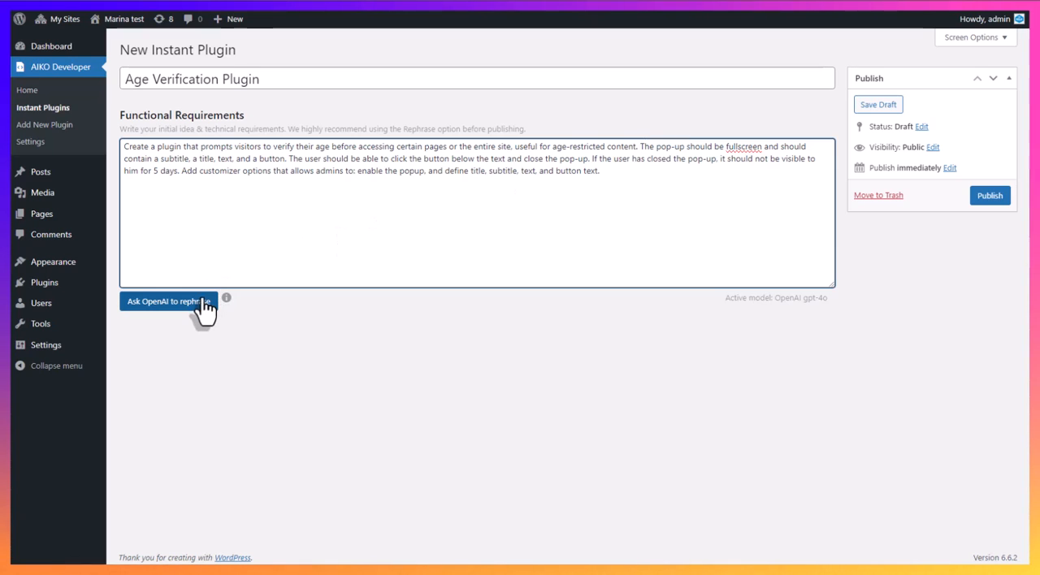
- Have OpenAI rephrase the functional requirements and accept the refined version
{"action": "left_click", "coordinate": [169, 303]}
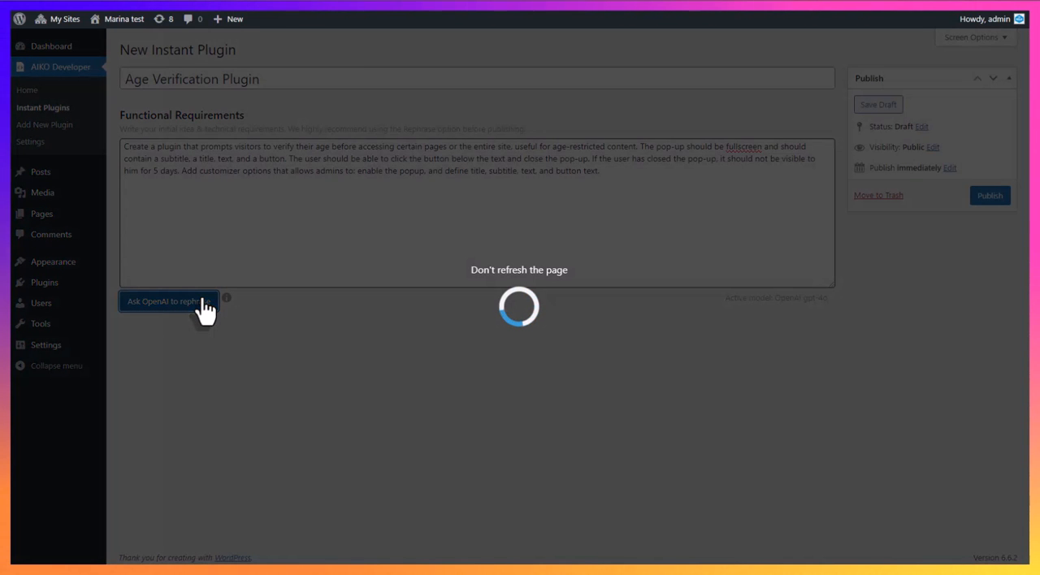
{"action": "left_click", "coordinate": [167, 302]}
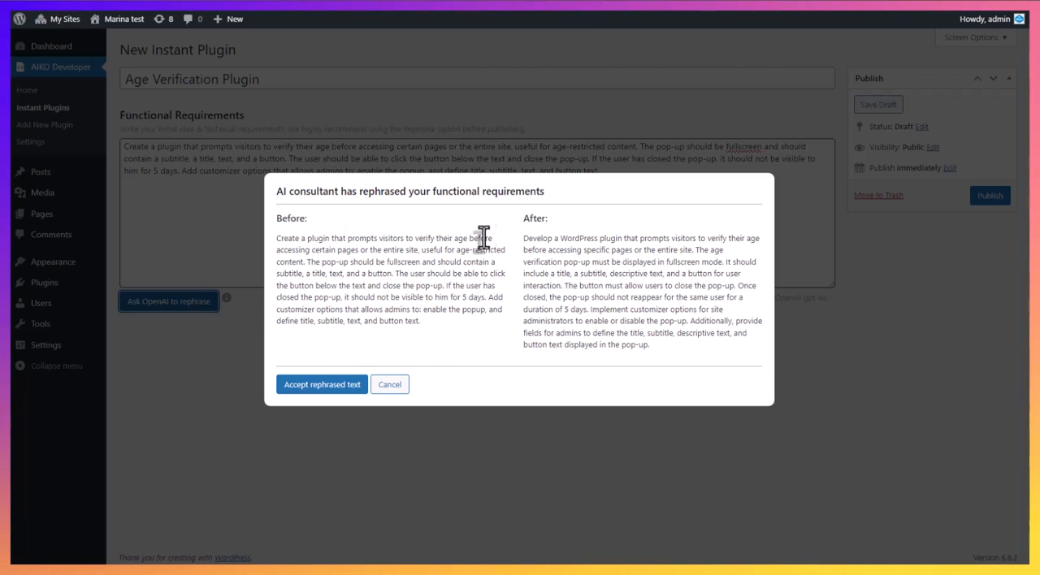
{"action": "mouse_move", "coordinate": [664, 244]}
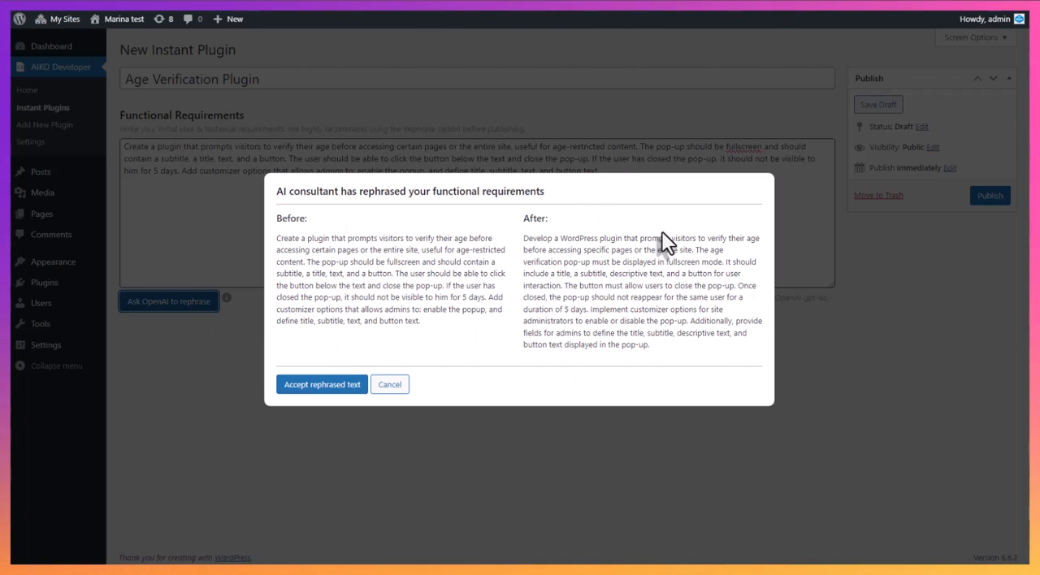
{"action": "mouse_move", "coordinate": [556, 328]}
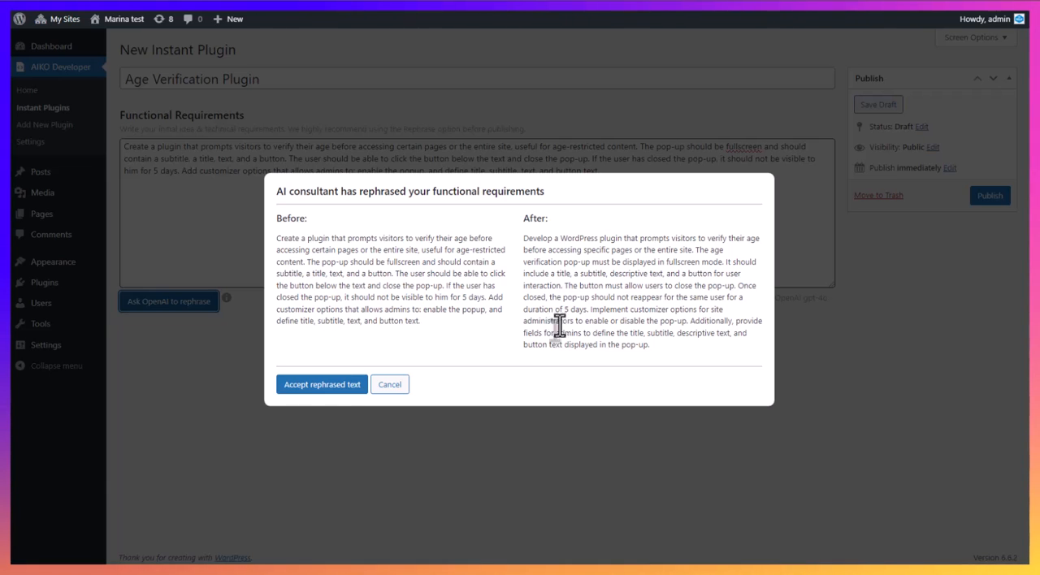
{"action": "left_click", "coordinate": [322, 383]}
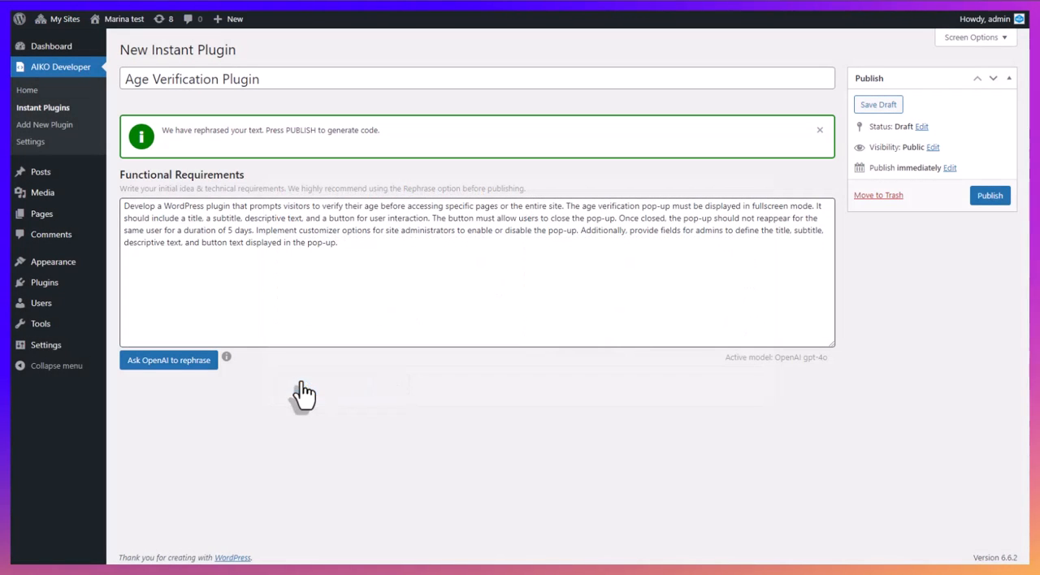
{"action": "mouse_move", "coordinate": [202, 137]}
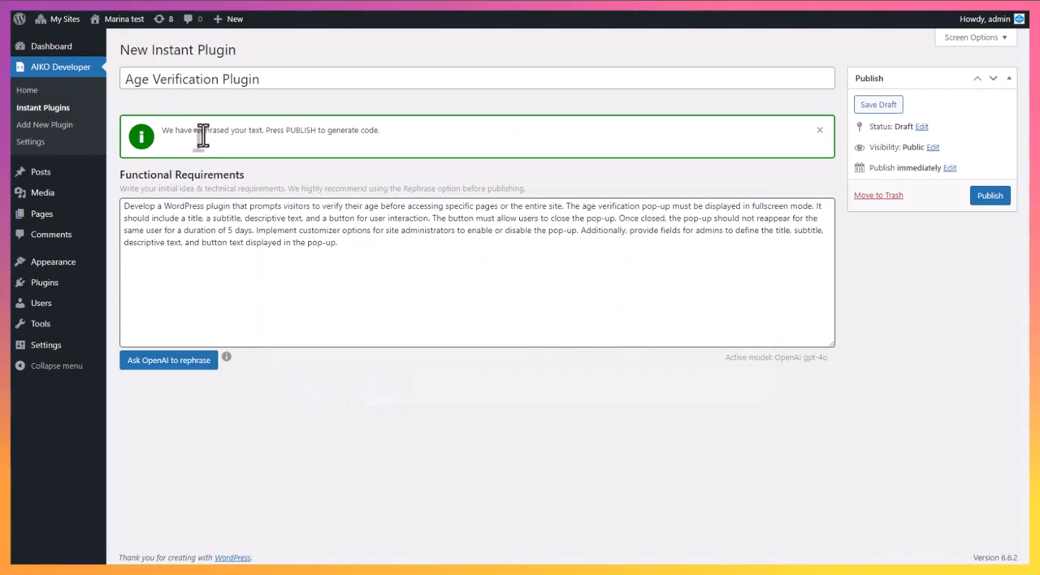
{"action": "mouse_move", "coordinate": [572, 162]}
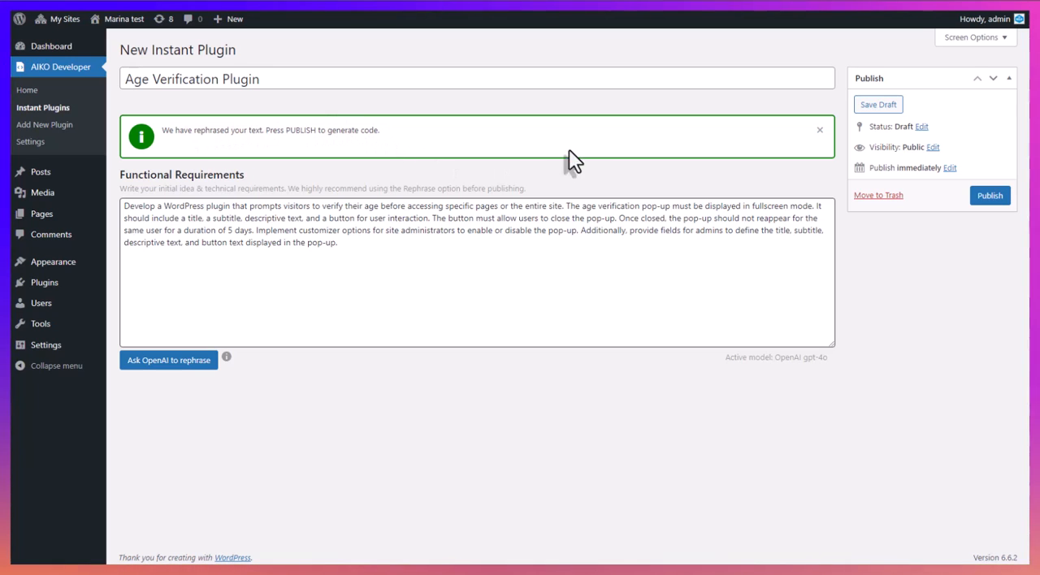
- Publish the plugin, review the generated PHP and JavaScript code, and confirm the 95% confidence
{"action": "left_click", "coordinate": [989, 195]}
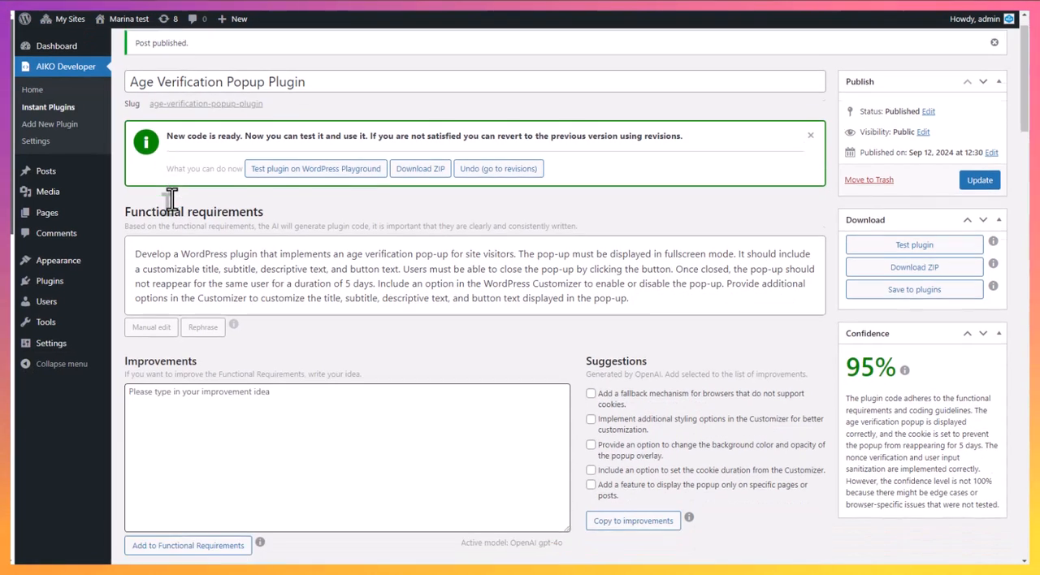
{"action": "scroll", "scroll_direction": "down", "scroll_amount": 3}
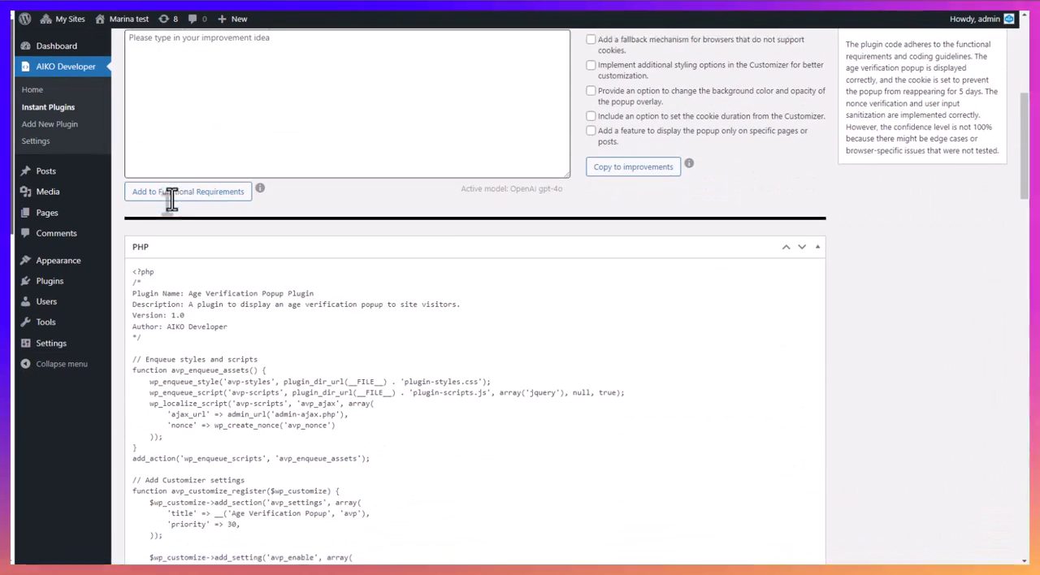
{"action": "scroll", "scroll_direction": "down", "scroll_amount": 3}
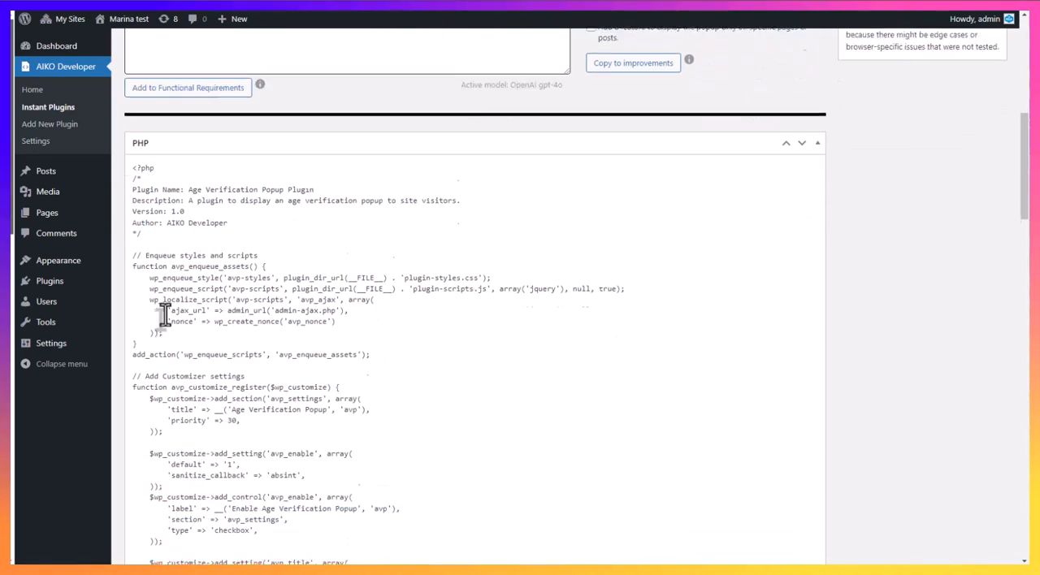
{"action": "scroll", "scroll_direction": "down", "scroll_amount": 3}
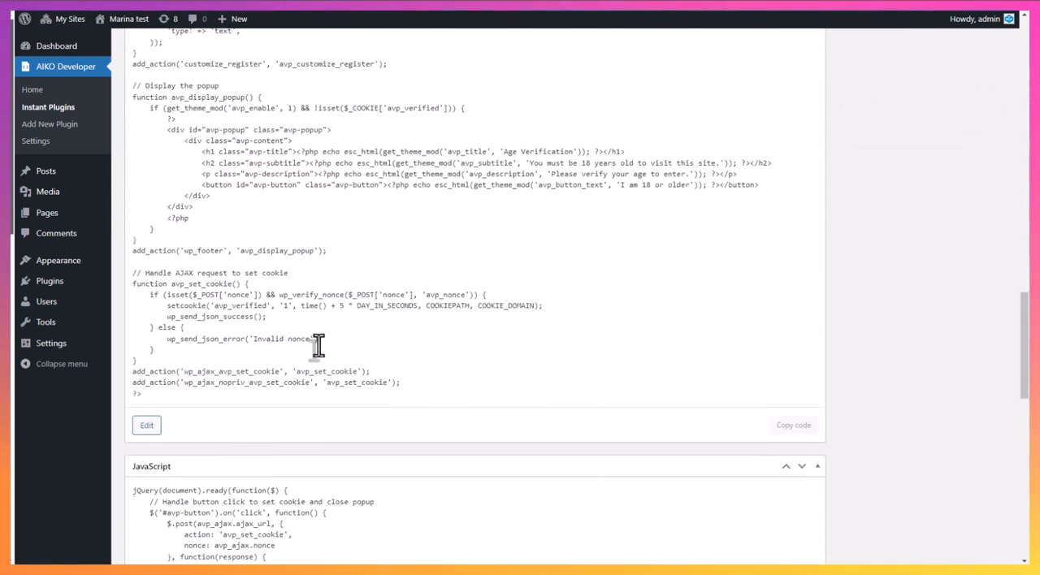
{"action": "scroll", "scroll_direction": "down", "scroll_amount": 3}
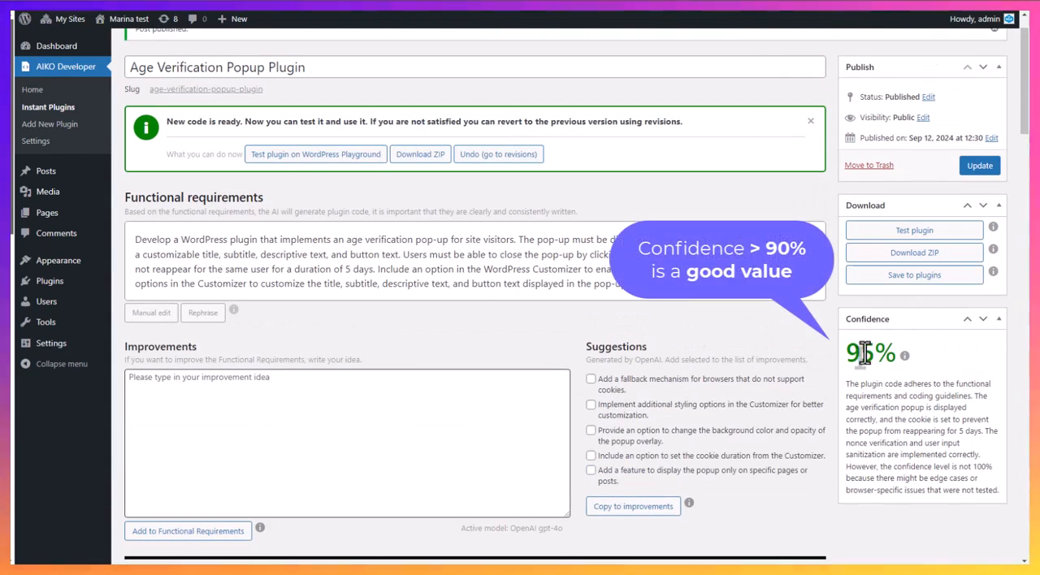
{"action": "scroll", "scroll_direction": "up", "scroll_amount": 3}
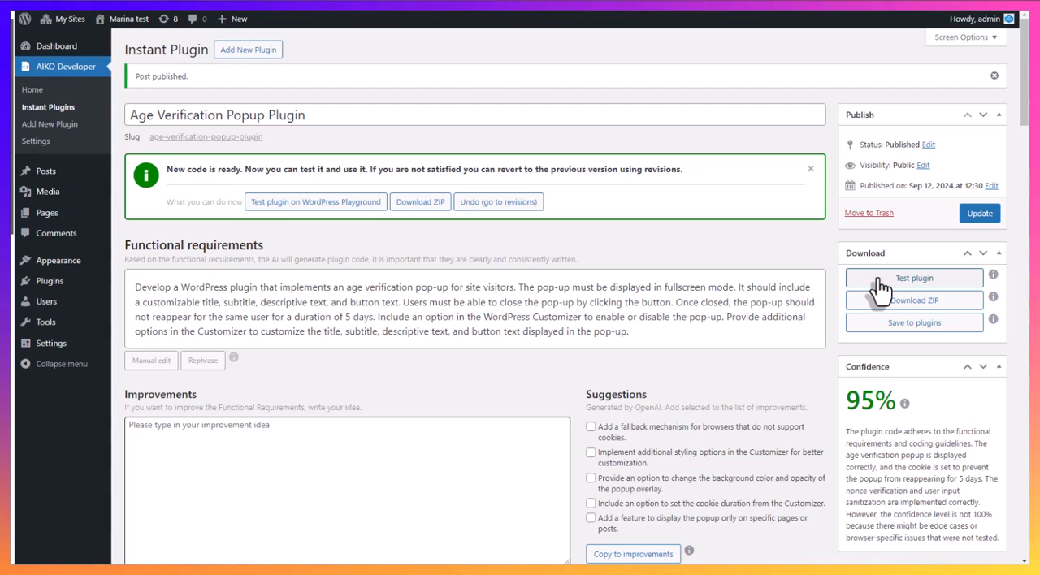
- Test the plugin in Playground by previewing the Privacy Policy page to see the age pop-up
{"action": "left_click", "coordinate": [914, 278]}
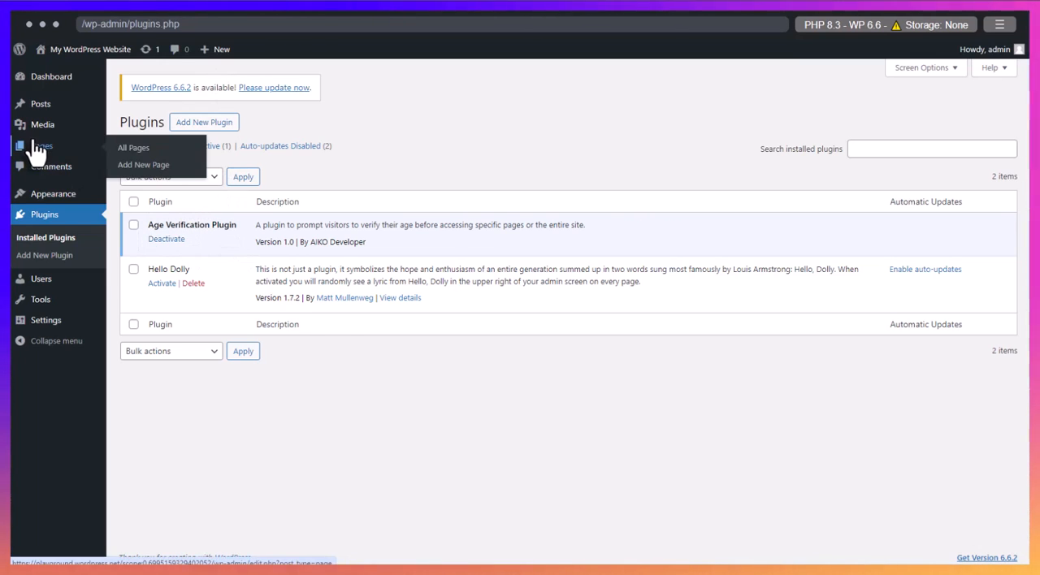
{"action": "left_click", "coordinate": [133, 146]}
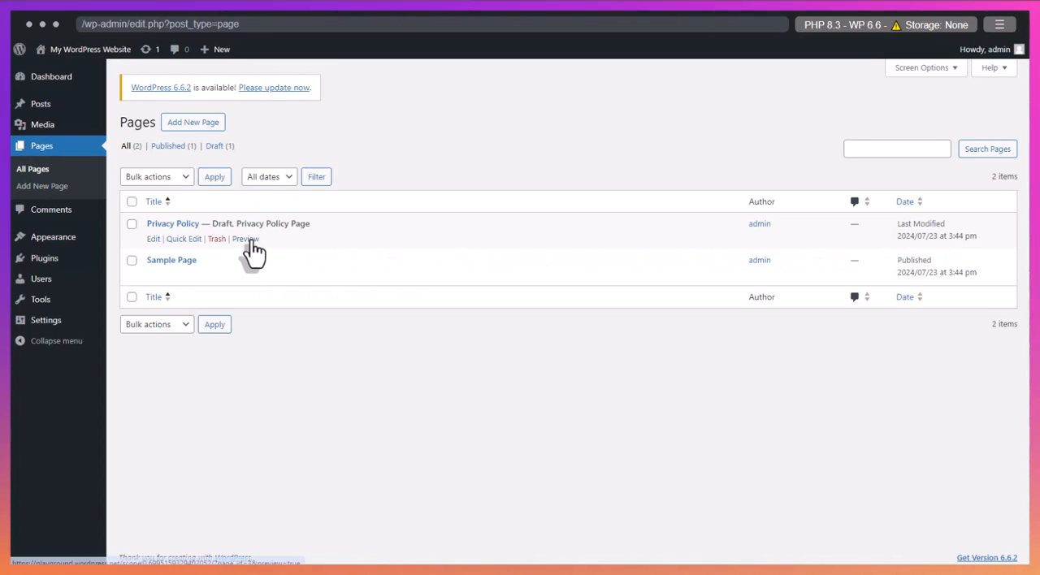
{"action": "left_click", "coordinate": [244, 239]}
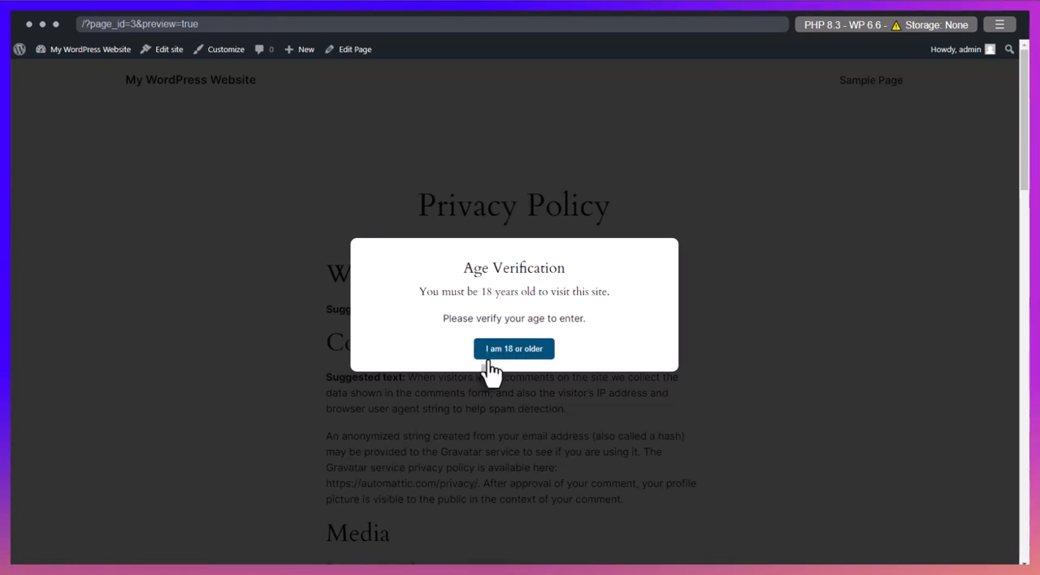
{"action": "mouse_move", "coordinate": [535, 310]}
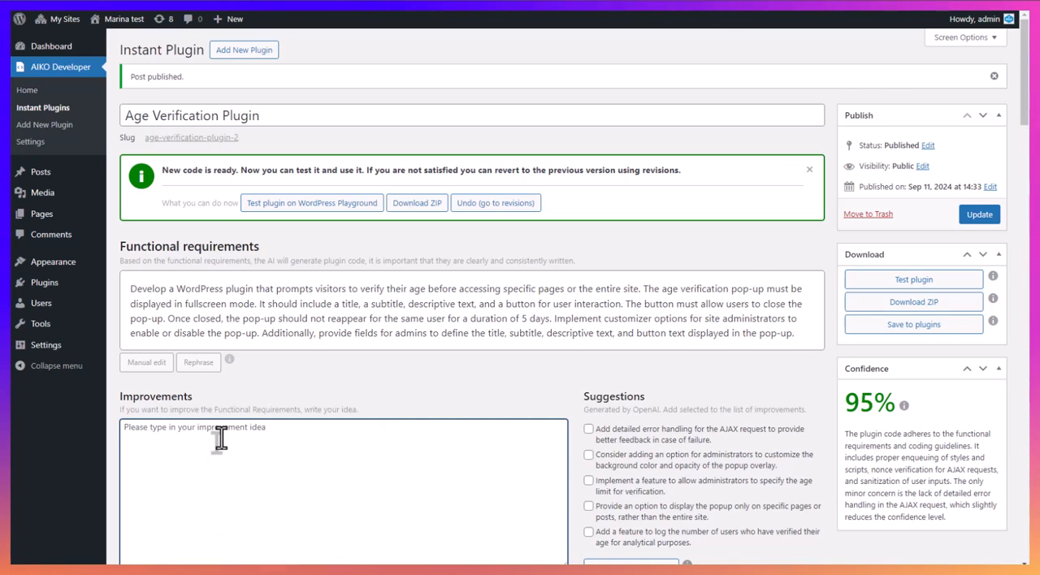
- Add the requirement 'Button should be green', accept the rephrasing and regenerate the plugin code
{"action": "type", "text": "Button sh"}
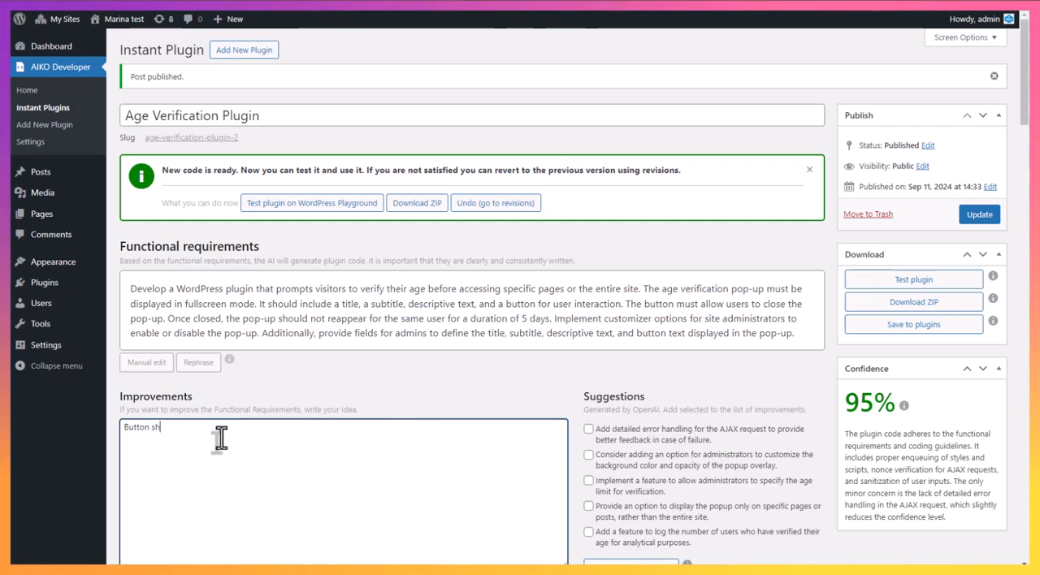
{"action": "type", "text": "ould be g"}
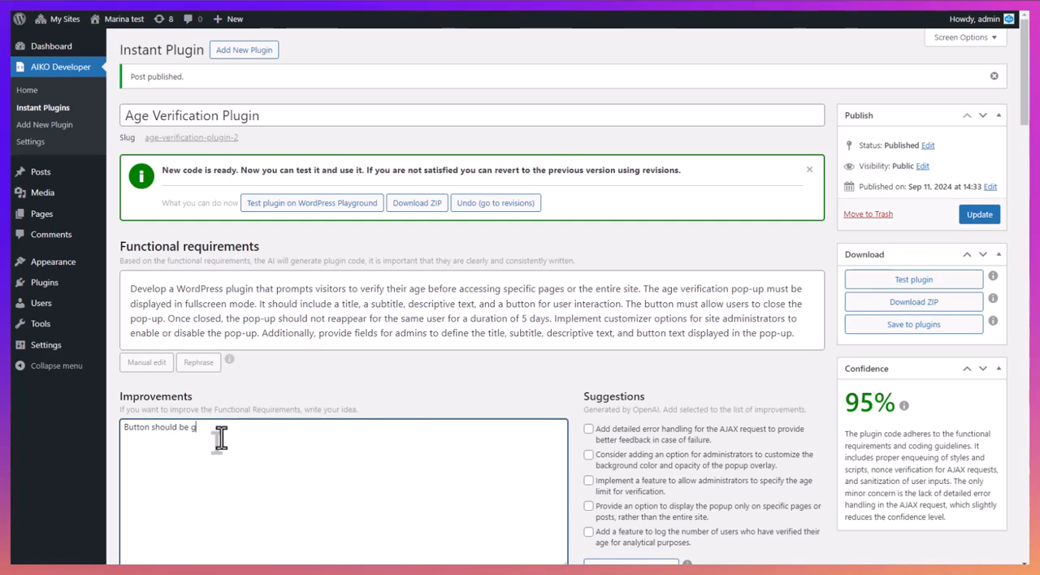
{"action": "type", "text": "reen"}
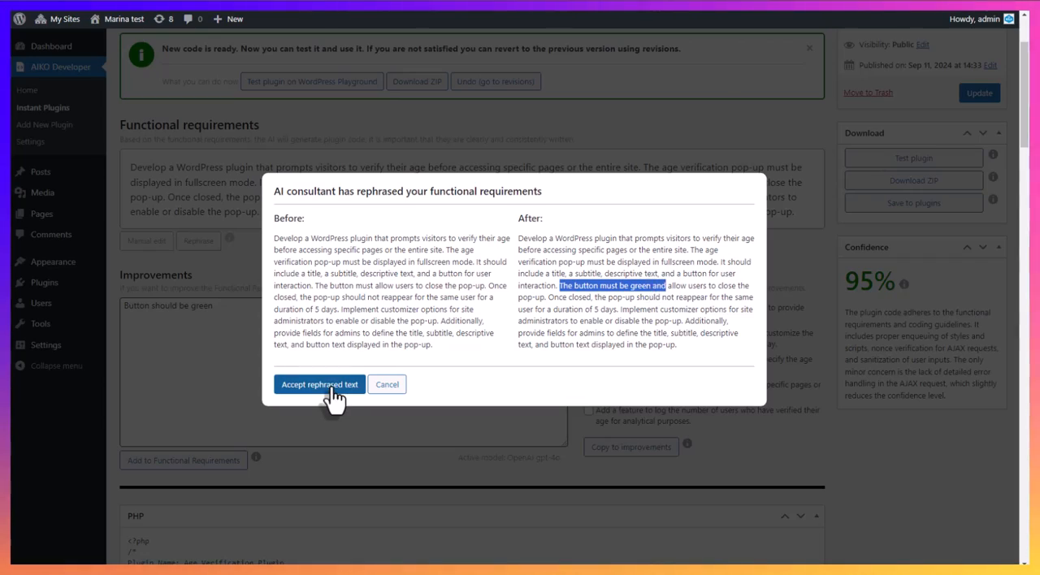
{"action": "left_click", "coordinate": [319, 383]}
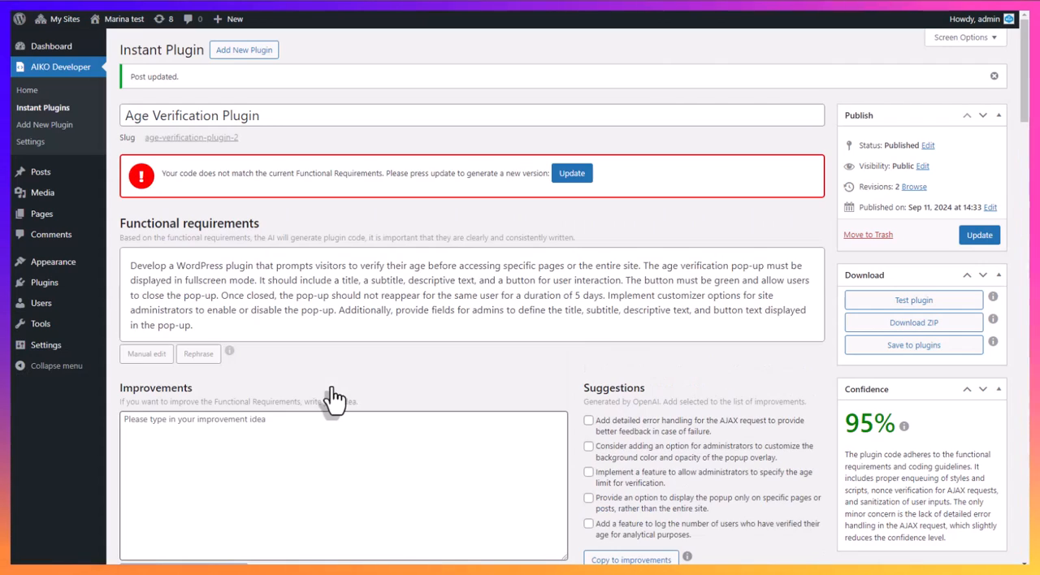
{"action": "left_click", "coordinate": [572, 172]}
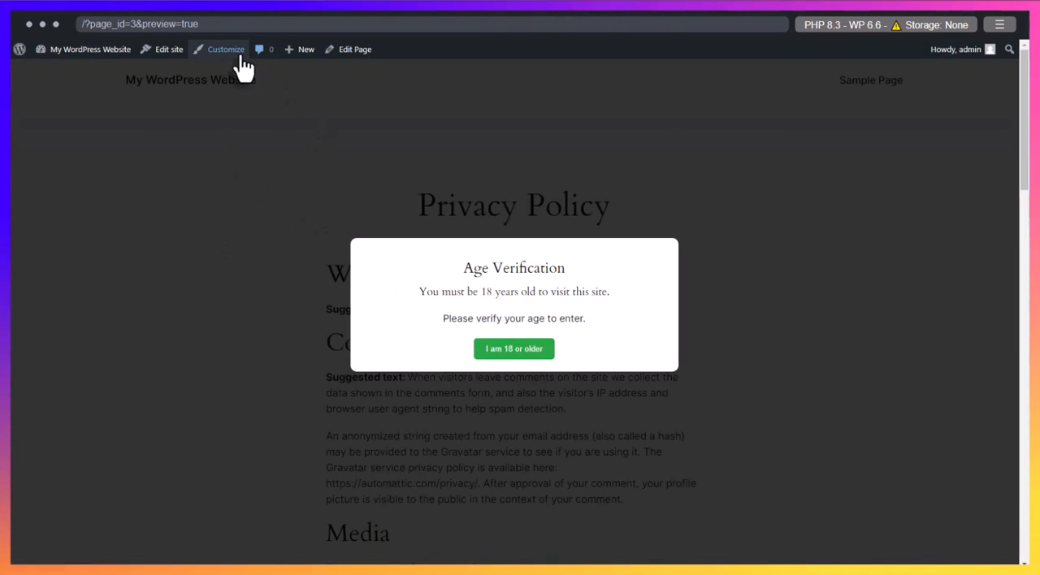
- Review the popup's title, subtitle, description and button text in the Customizer's Age Verification Settings
{"action": "left_click", "coordinate": [226, 49]}
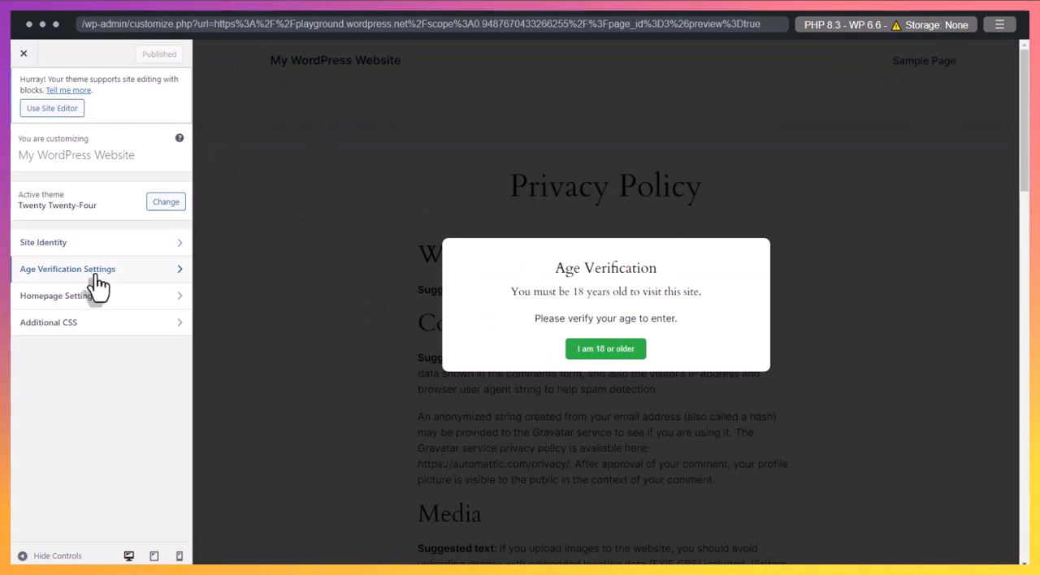
{"action": "left_click", "coordinate": [68, 270]}
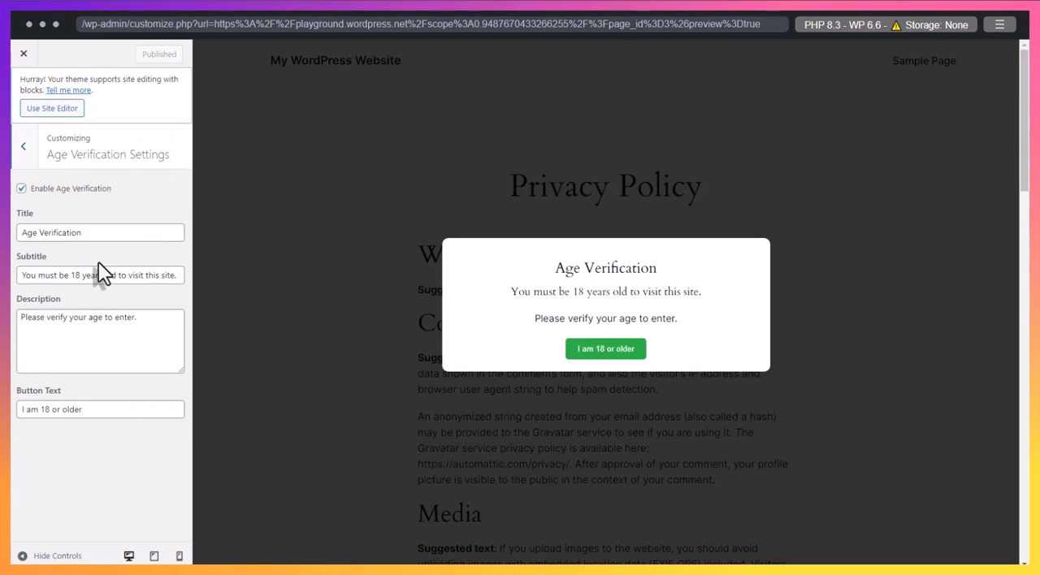
{"action": "mouse_move", "coordinate": [143, 228]}
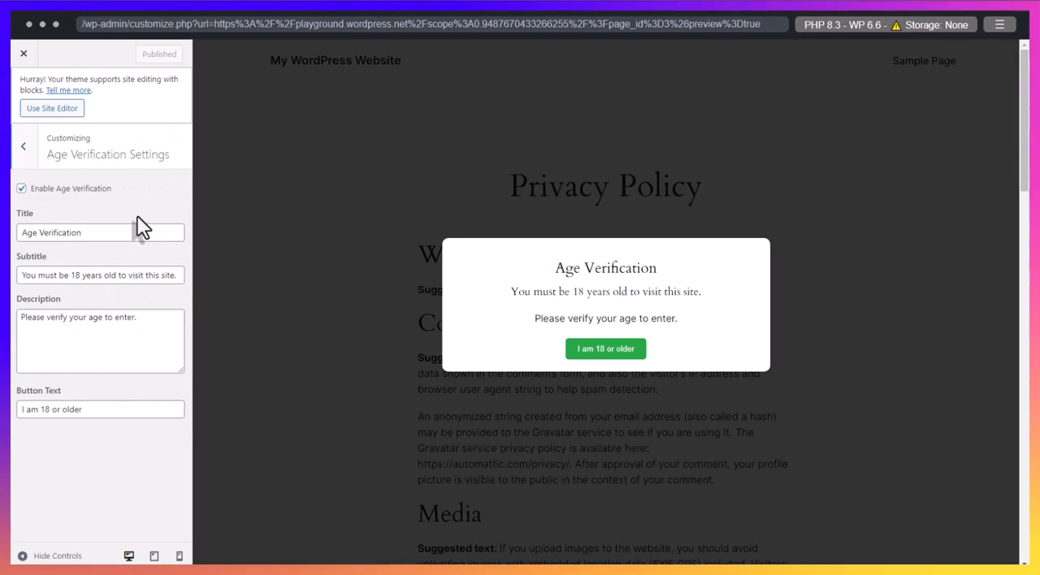
{"action": "mouse_move", "coordinate": [149, 463]}
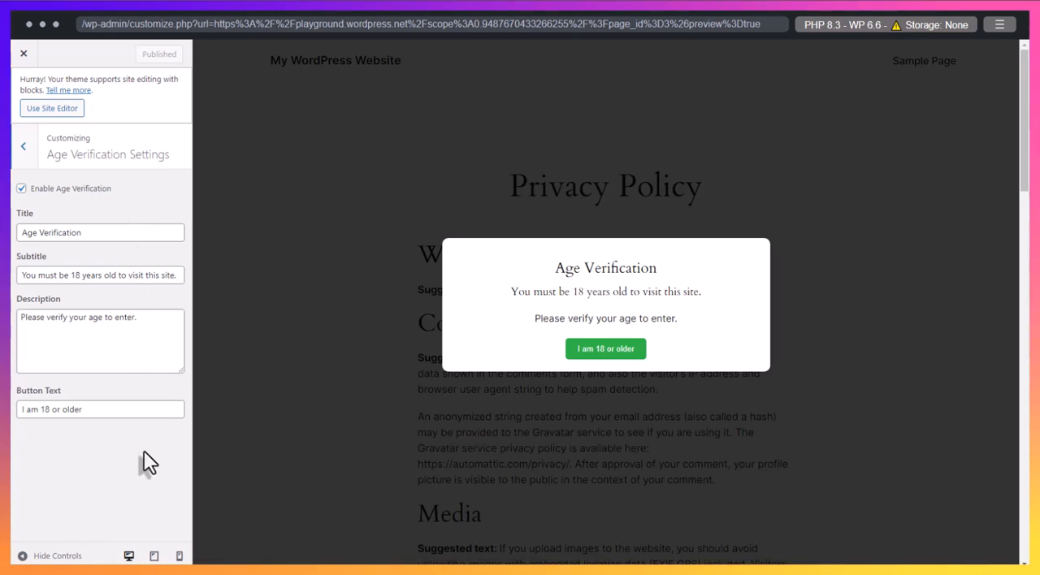
{"action": "mouse_move", "coordinate": [15, 419]}
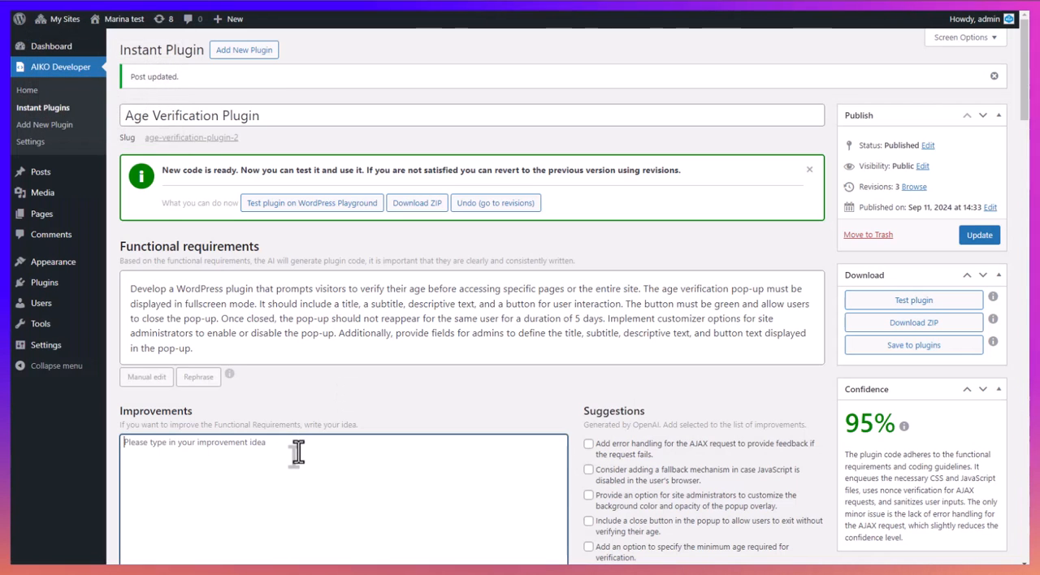
- Add a requirement for a colour setting the user can change for the button
{"action": "type", "text": "Color button should have s"}
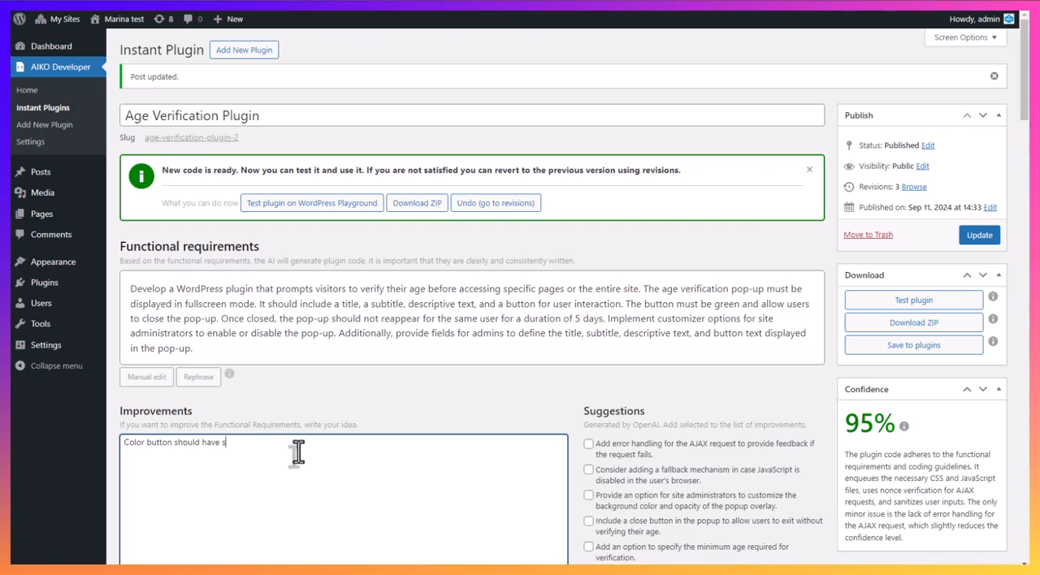
{"action": "type", "text": "ettings"}
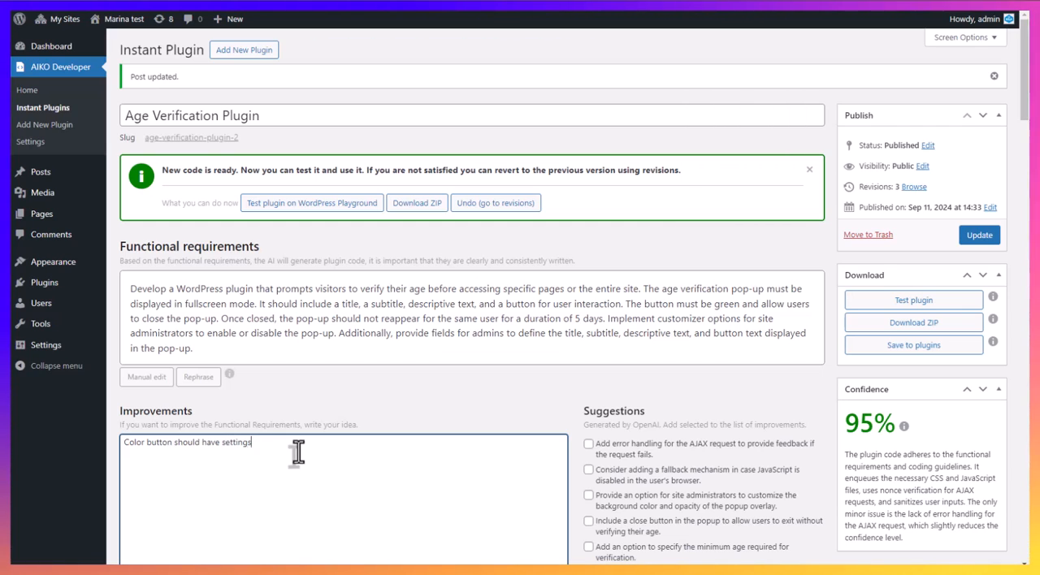
{"action": "type", "text": "for user to be able to change it"}
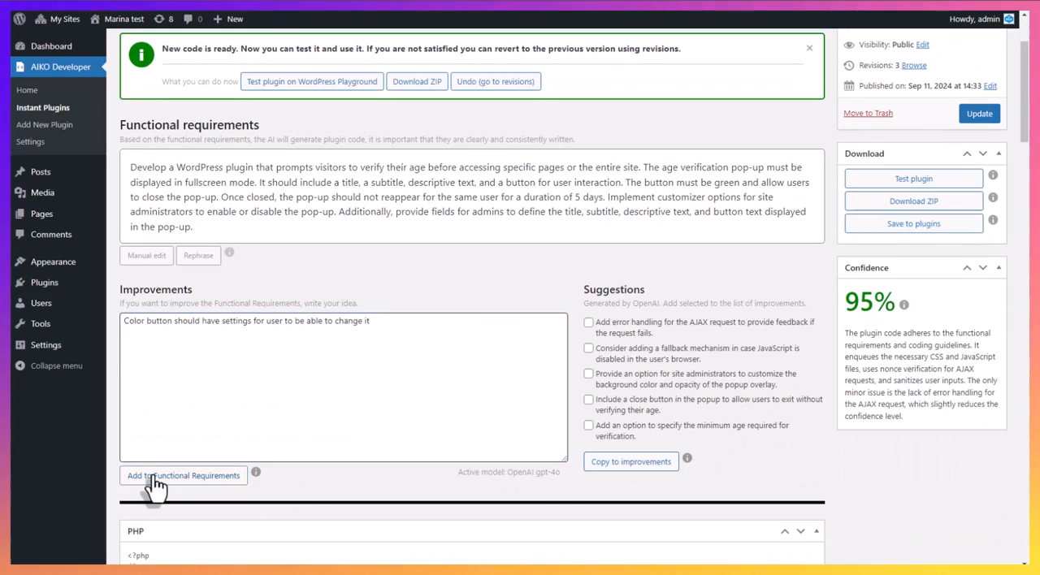
{"action": "left_click", "coordinate": [198, 256]}
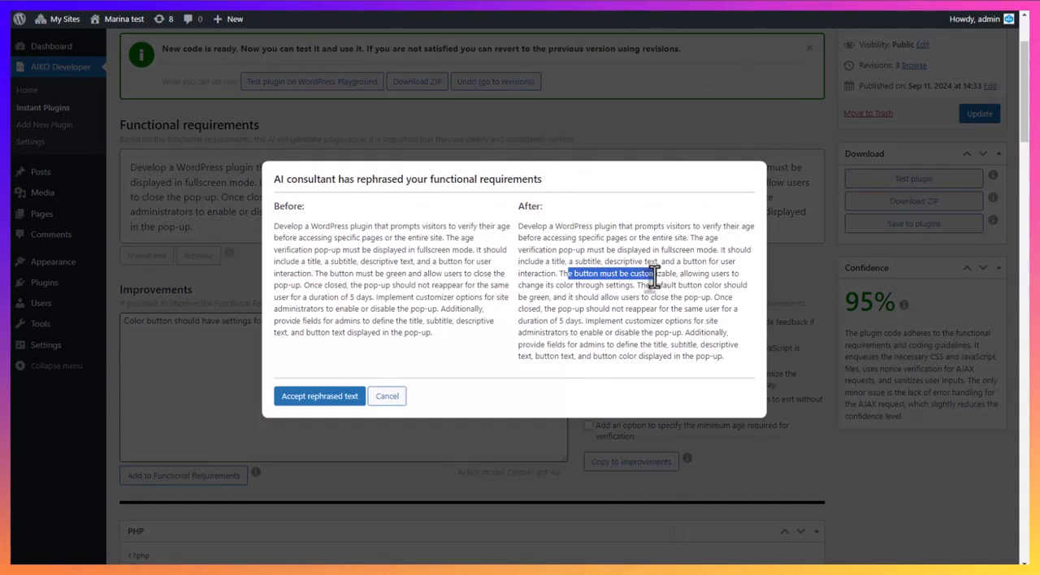
- Accept the rephrased requirements, regenerate the plugin code and launch a new Playground test
{"action": "left_click", "coordinate": [319, 396]}
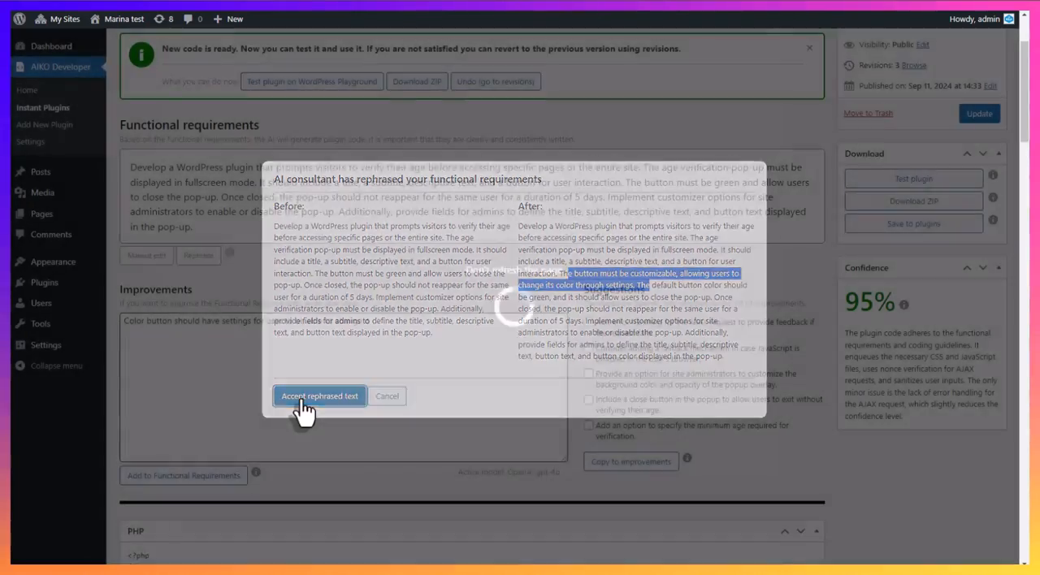
{"action": "left_click", "coordinate": [318, 396]}
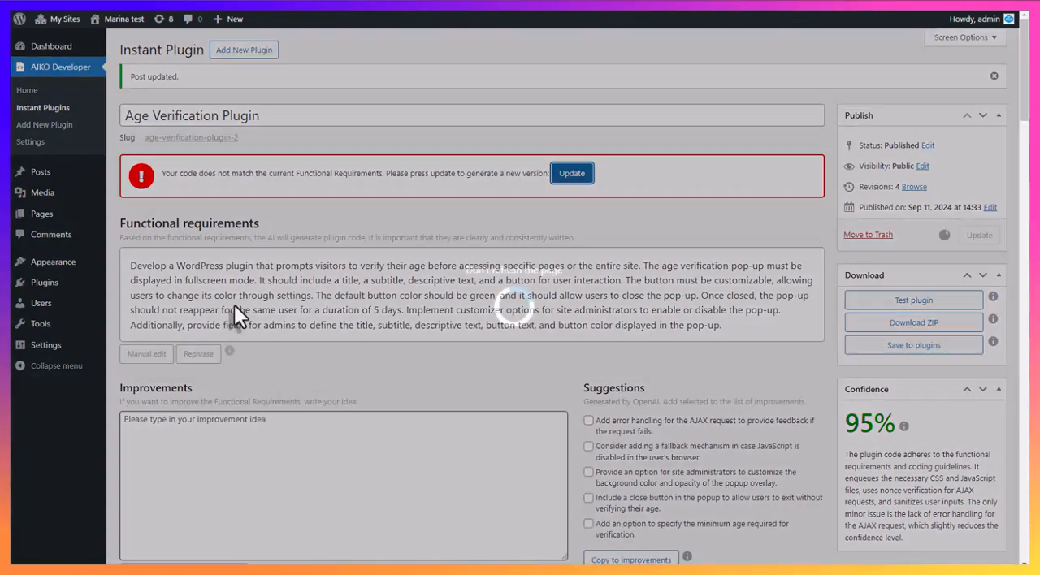
{"action": "left_click", "coordinate": [572, 172]}
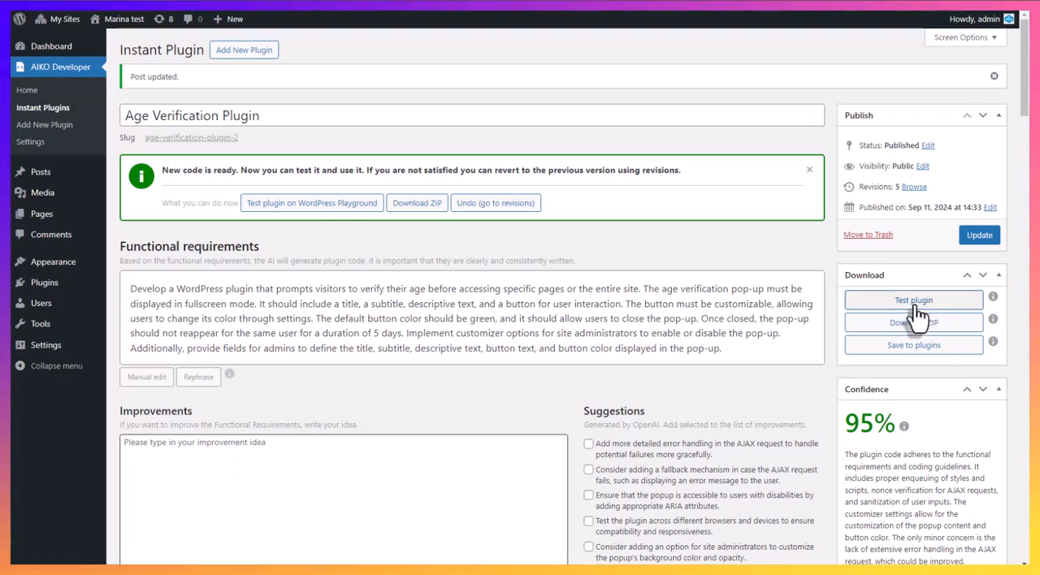
{"action": "left_click", "coordinate": [913, 301]}
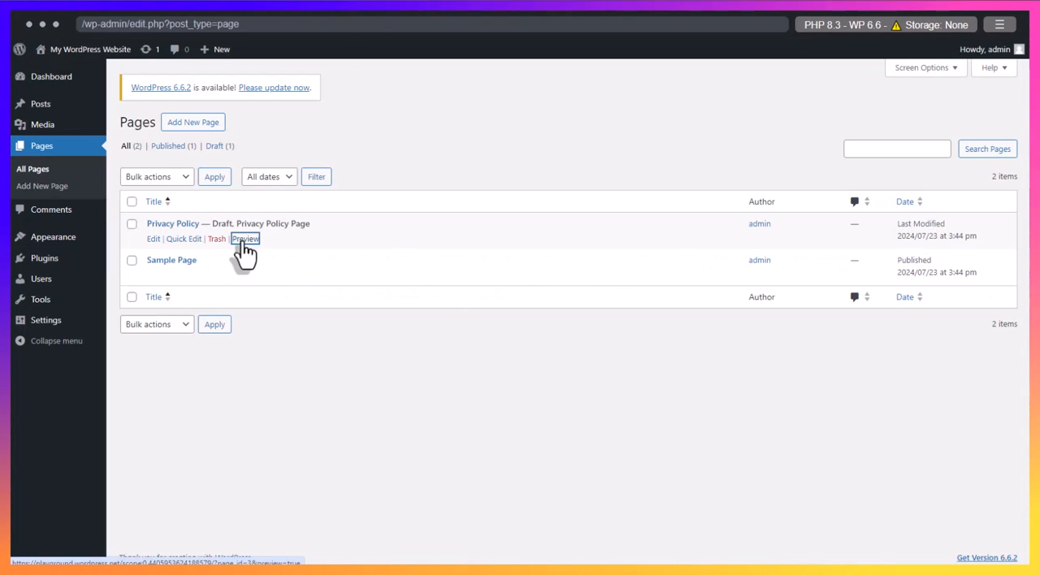
- Preview the Privacy Policy popup and confirm the Customizer now offers a green Button Color option
{"action": "left_click", "coordinate": [246, 237]}
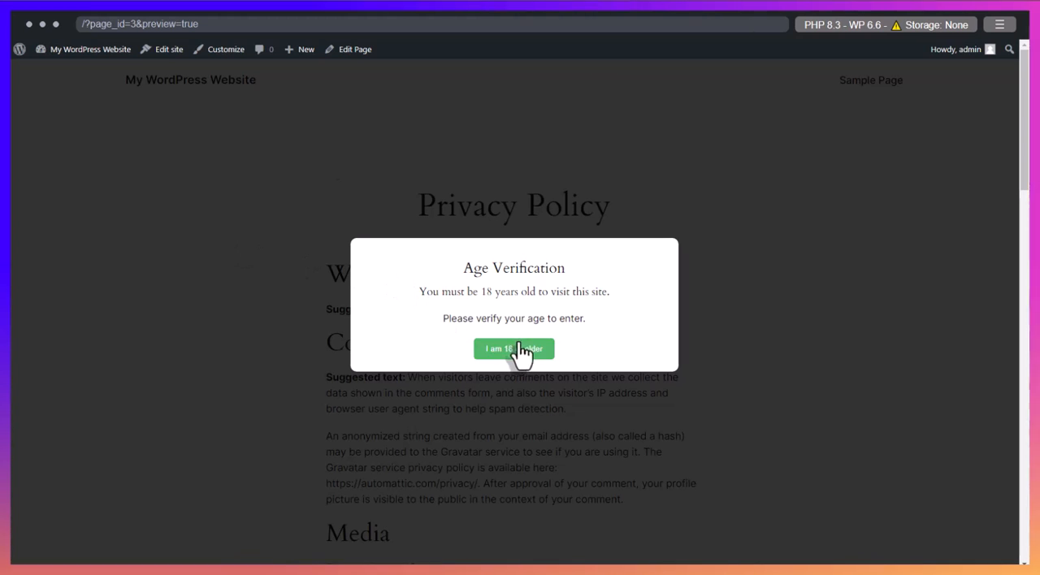
{"action": "left_click", "coordinate": [219, 49]}
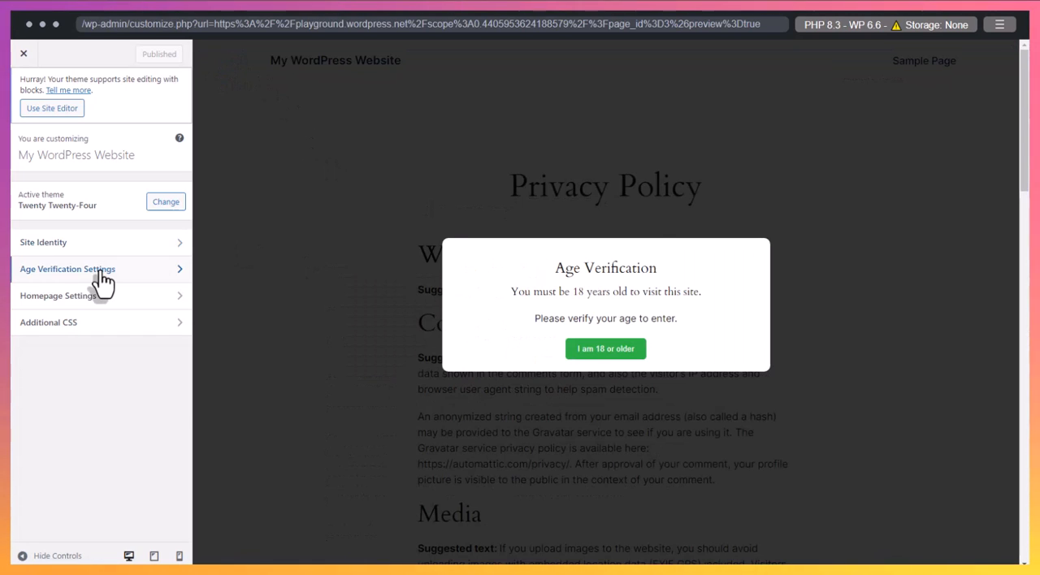
{"action": "left_click", "coordinate": [68, 270]}
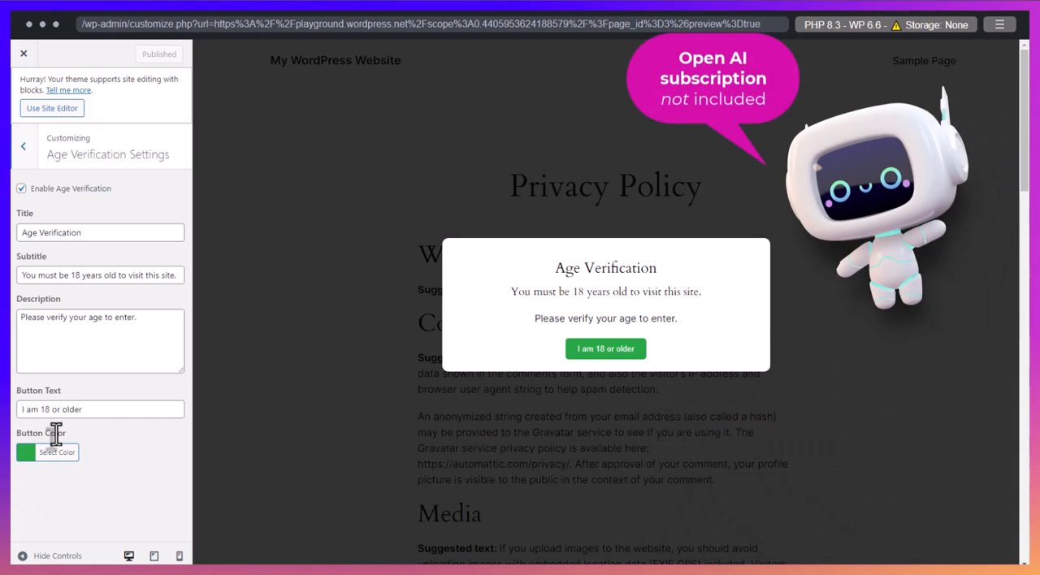
{"action": "mouse_move", "coordinate": [250, 317]}
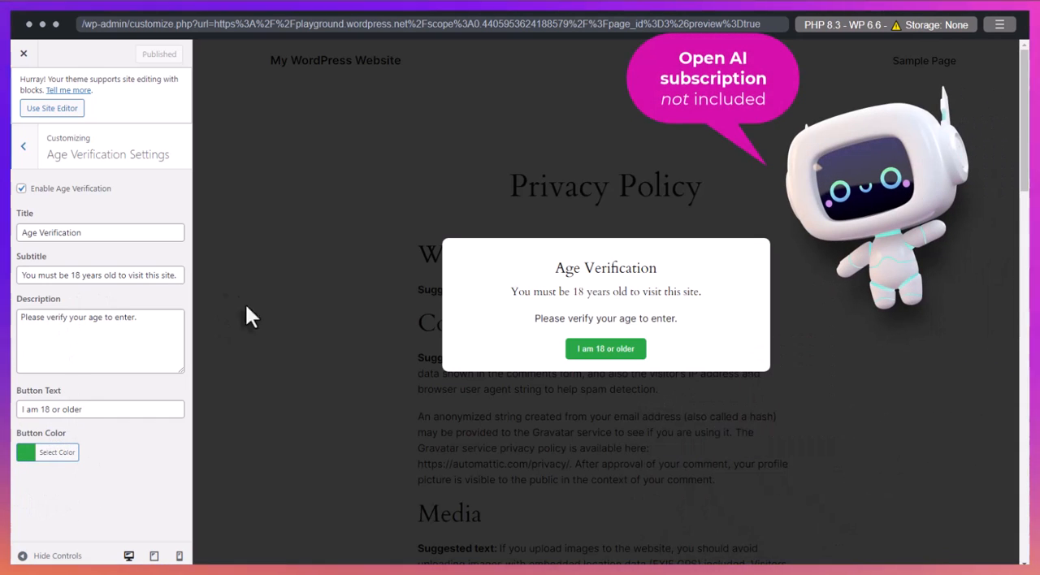